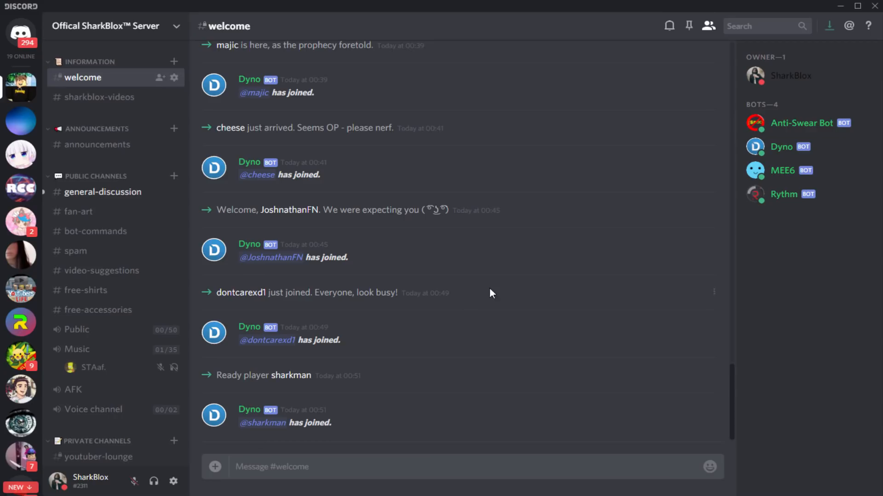
{"action": "mouse_move", "coordinate": [504, 277]}
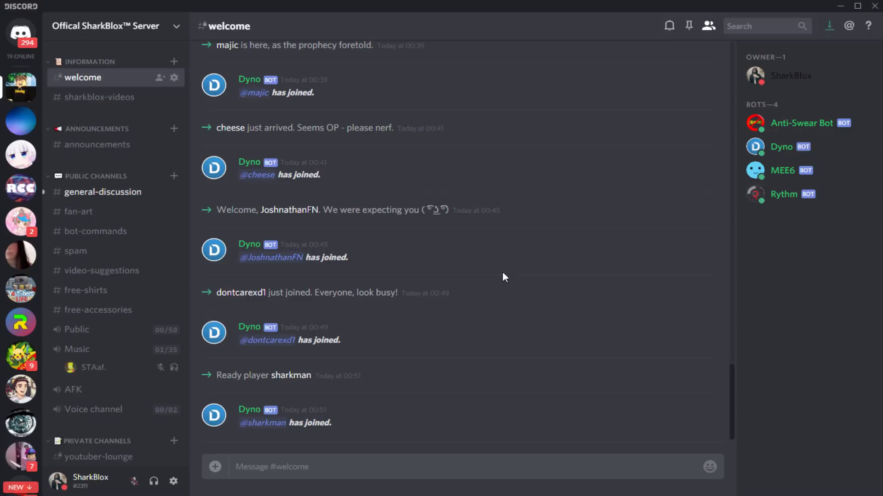
{"action": "mouse_move", "coordinate": [98, 309]}
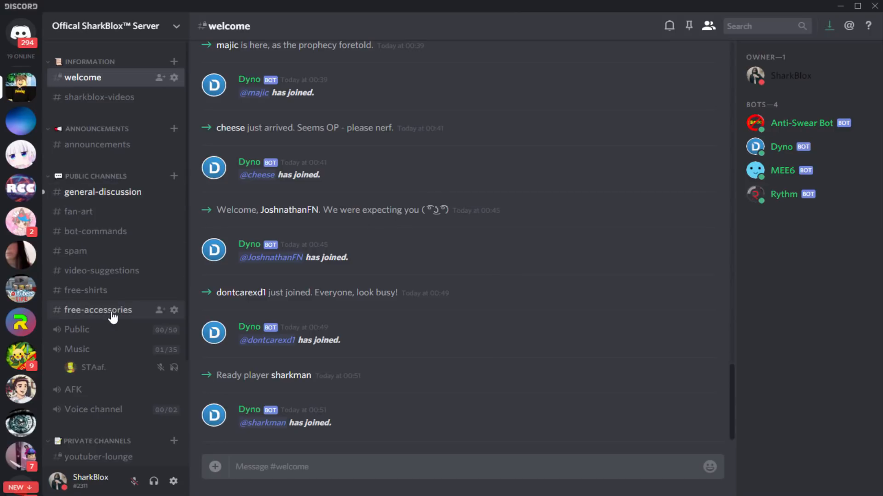
{"action": "mouse_move", "coordinate": [101, 313]}
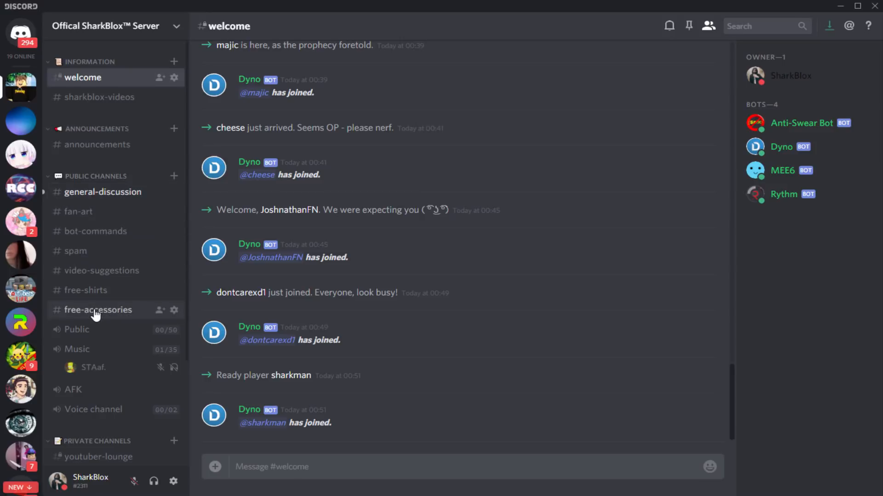
Step: Find the SHARK chain image in #free-accessories and open the original in the browser
{"action": "left_click", "coordinate": [97, 309]}
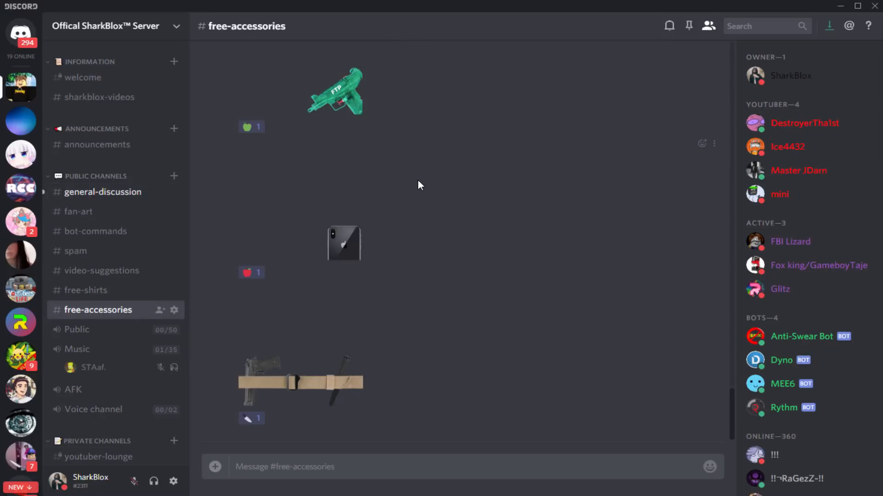
{"action": "mouse_move", "coordinate": [343, 187]}
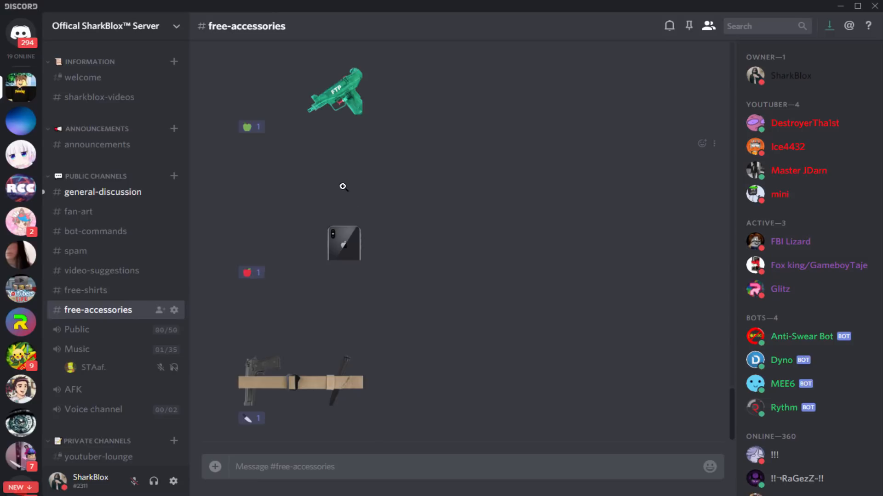
{"action": "mouse_move", "coordinate": [362, 224]}
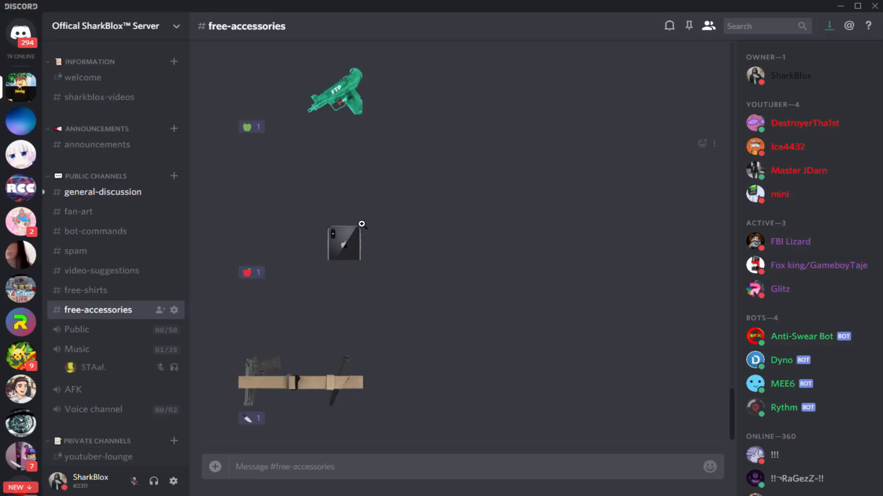
{"action": "mouse_move", "coordinate": [318, 370]}
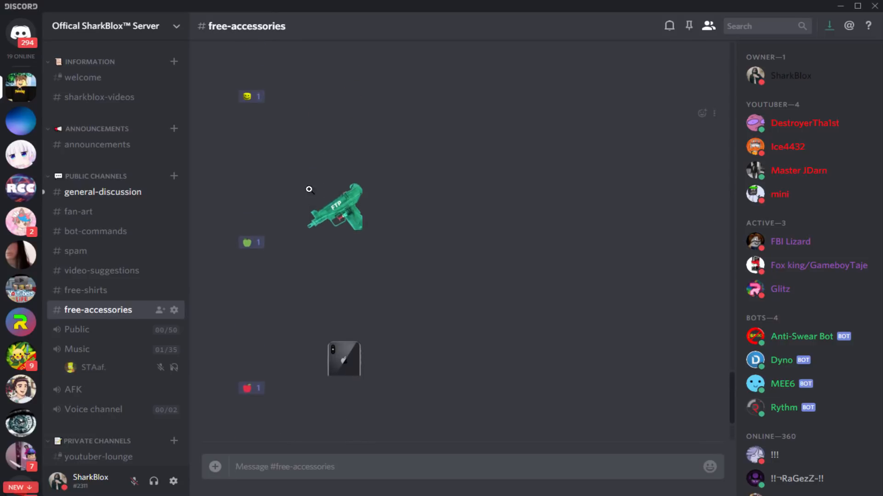
{"action": "scroll", "scroll_direction": "down", "scroll_amount": 3}
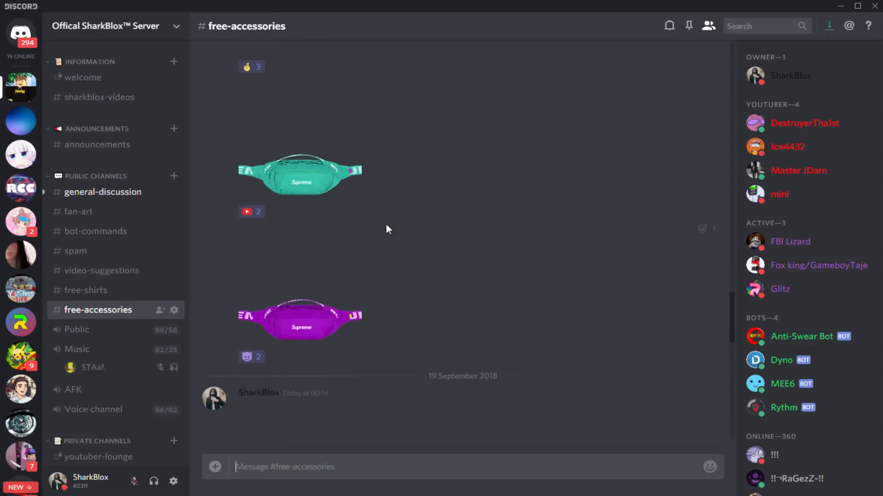
{"action": "scroll", "scroll_direction": "up", "scroll_amount": 3}
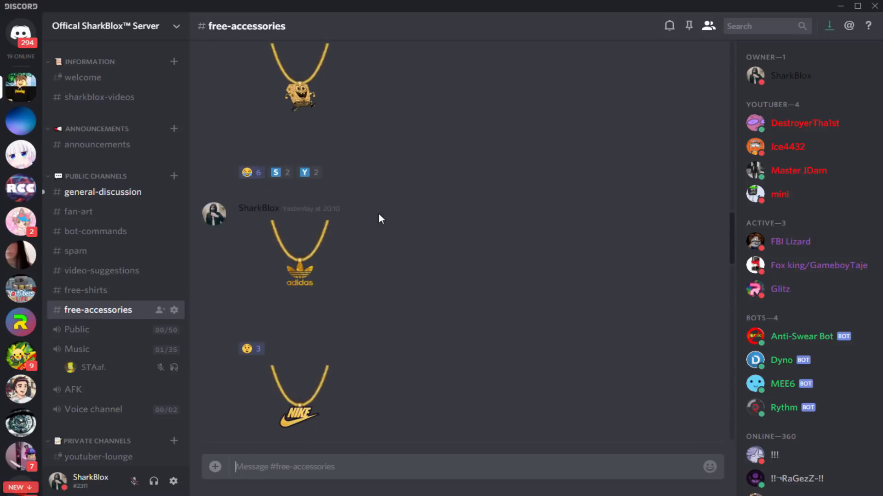
{"action": "scroll", "scroll_direction": "down", "scroll_amount": 3}
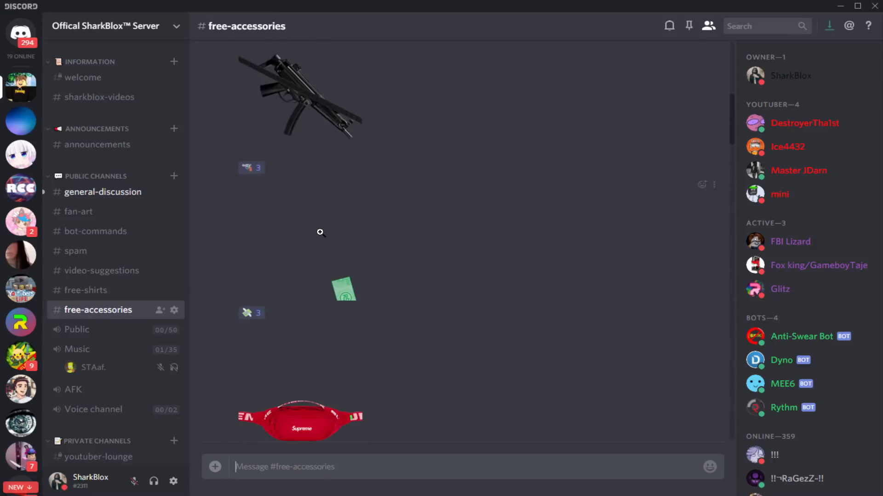
{"action": "scroll", "scroll_direction": "down", "scroll_amount": 3}
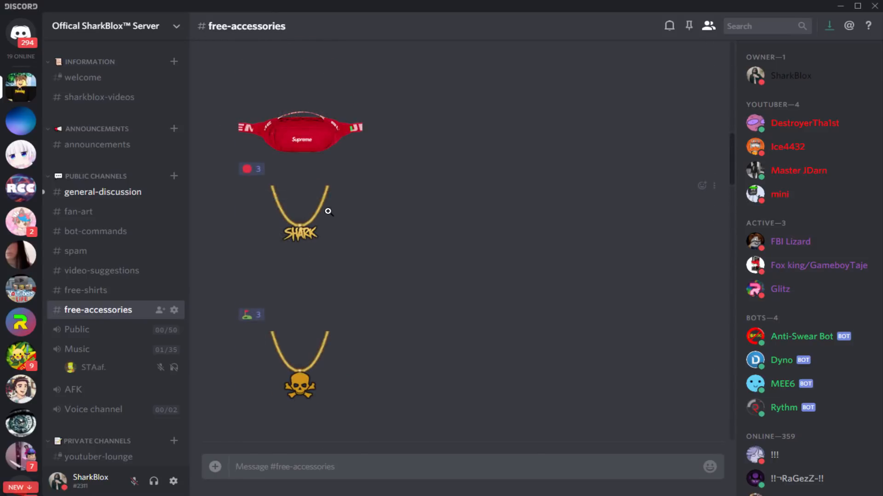
{"action": "scroll", "scroll_direction": "down", "scroll_amount": 3}
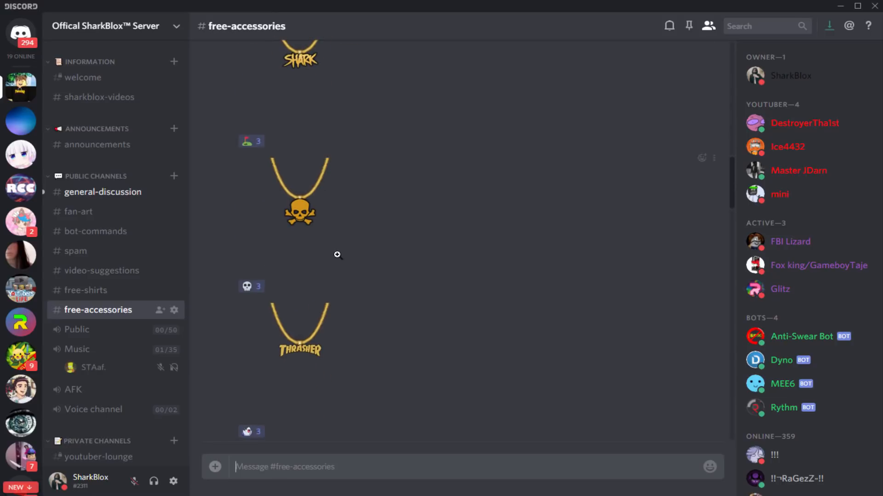
{"action": "scroll", "scroll_direction": "up", "scroll_amount": 3}
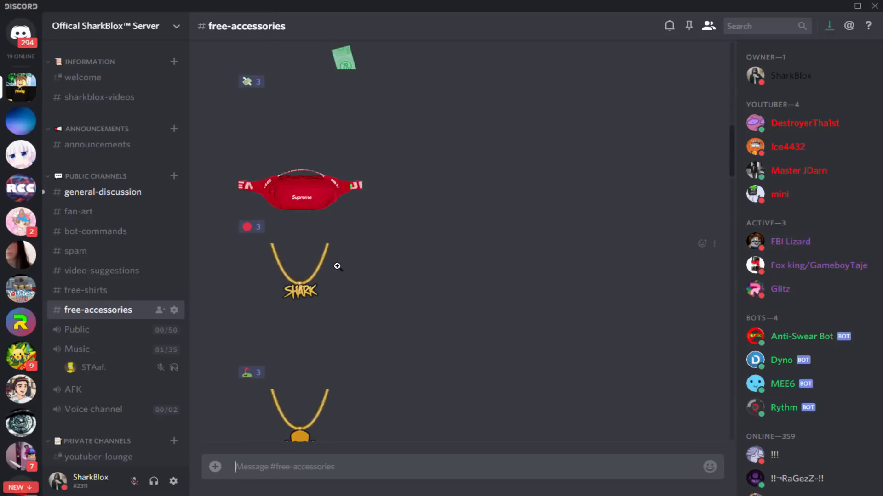
{"action": "left_click", "coordinate": [301, 270]}
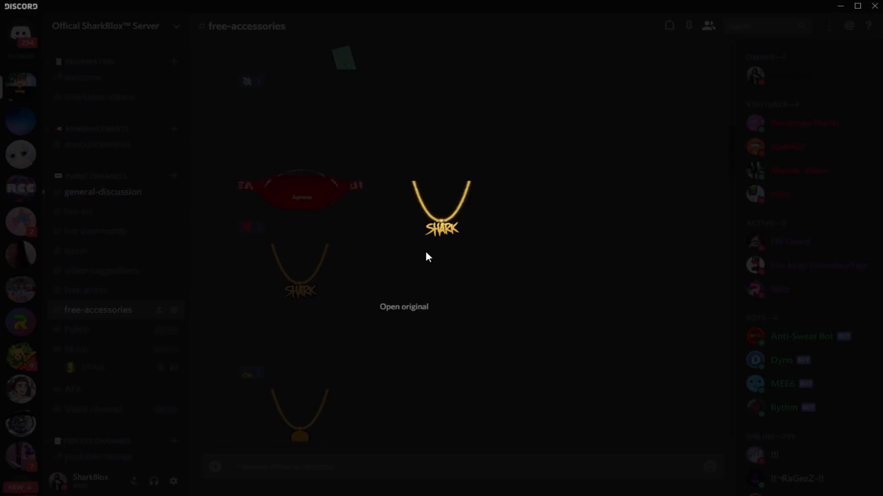
{"action": "left_click", "coordinate": [404, 307]}
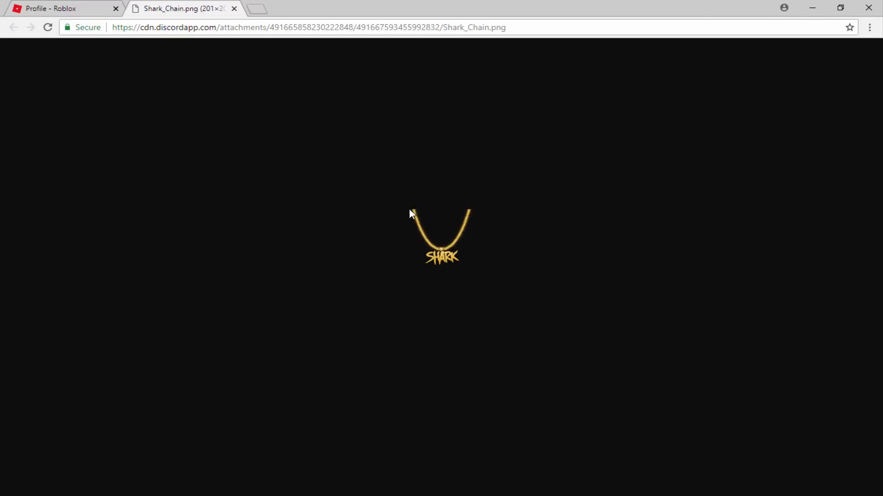
Step: Save the chain image as Shark_Chain.png in the shirts2 Downloads folder
{"action": "right_click", "coordinate": [438, 234]}
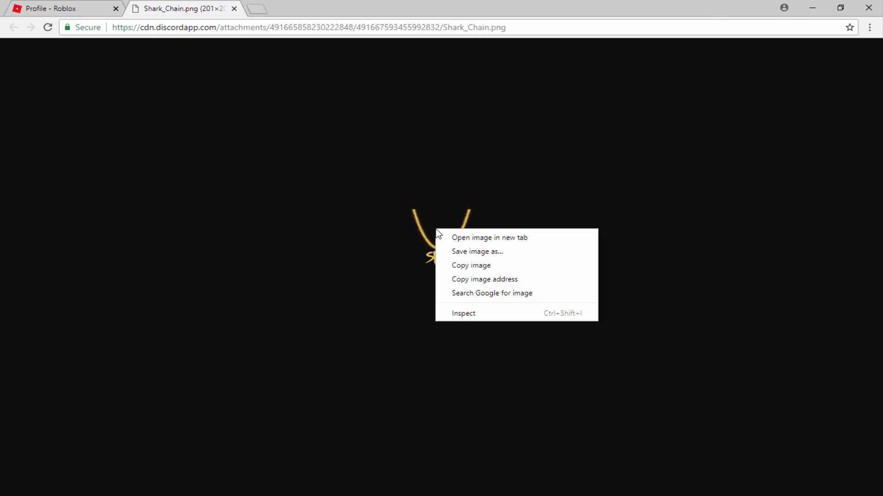
{"action": "left_click", "coordinate": [476, 252]}
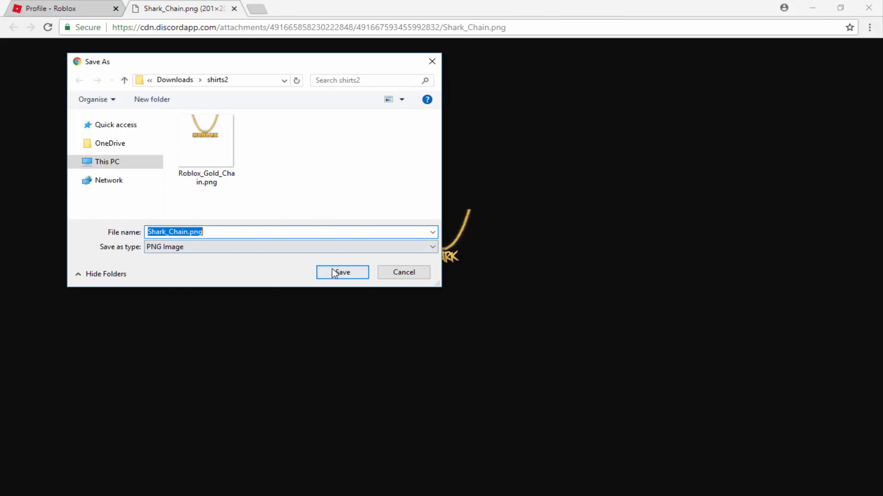
{"action": "left_click", "coordinate": [342, 271]}
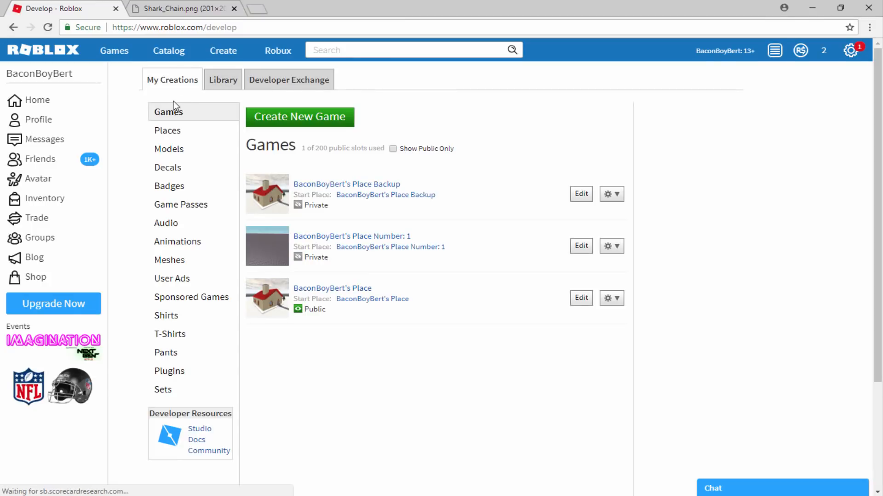
{"action": "mouse_move", "coordinate": [185, 228]}
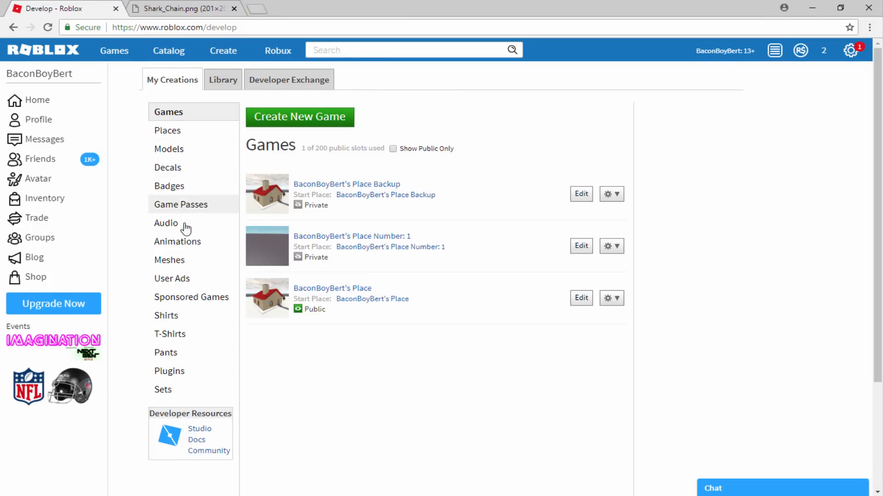
Step: Go to My Creations and select the T-Shirts category to show the upload form
{"action": "left_click", "coordinate": [170, 333]}
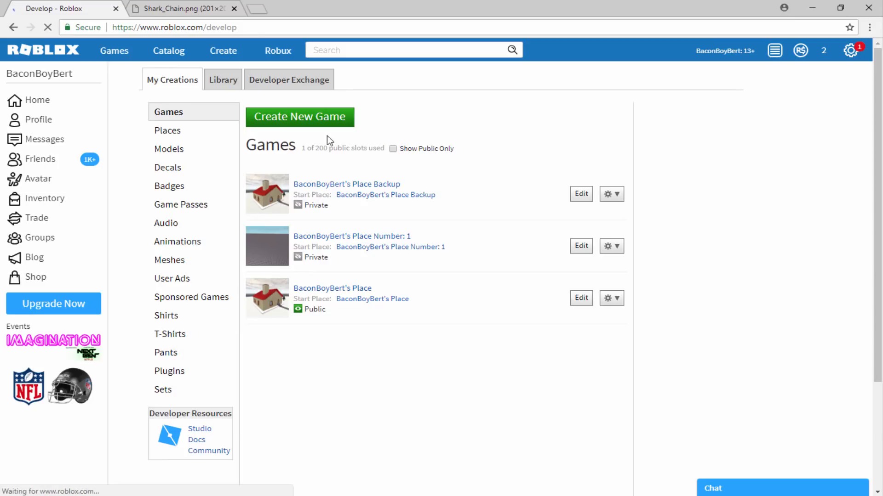
{"action": "left_click", "coordinate": [170, 334]}
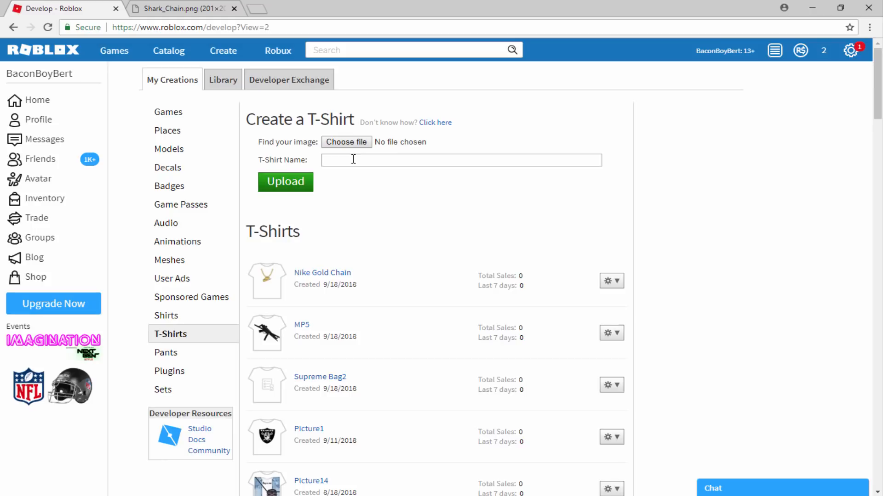
Step: Upload Shark_Chain.png from Downloads/shirts2 as a new T-shirt
{"action": "left_click", "coordinate": [346, 142]}
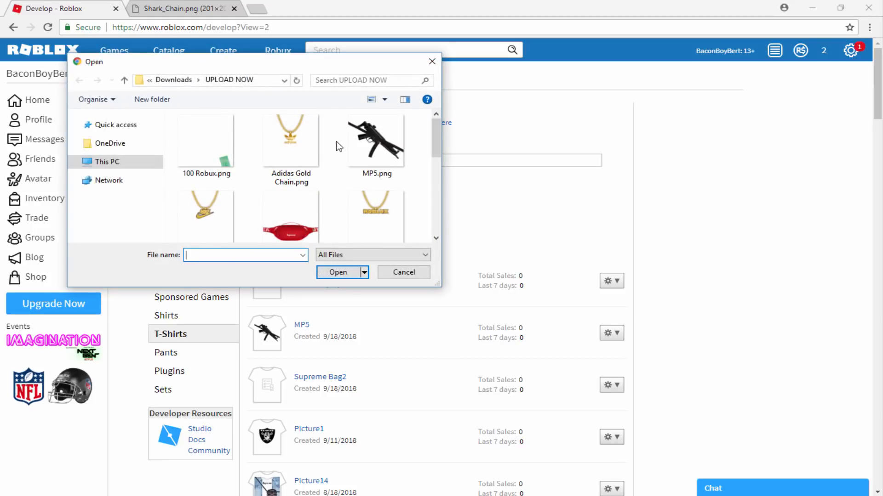
{"action": "mouse_move", "coordinate": [330, 136]}
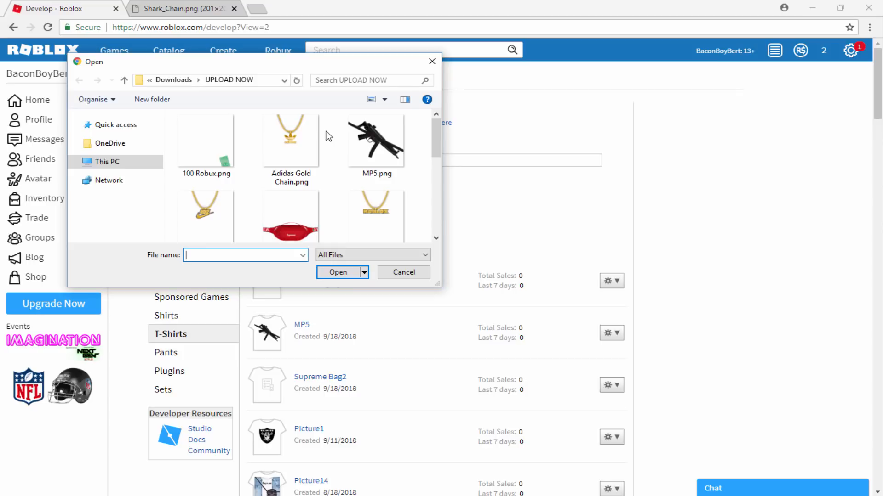
{"action": "left_click", "coordinate": [290, 138]}
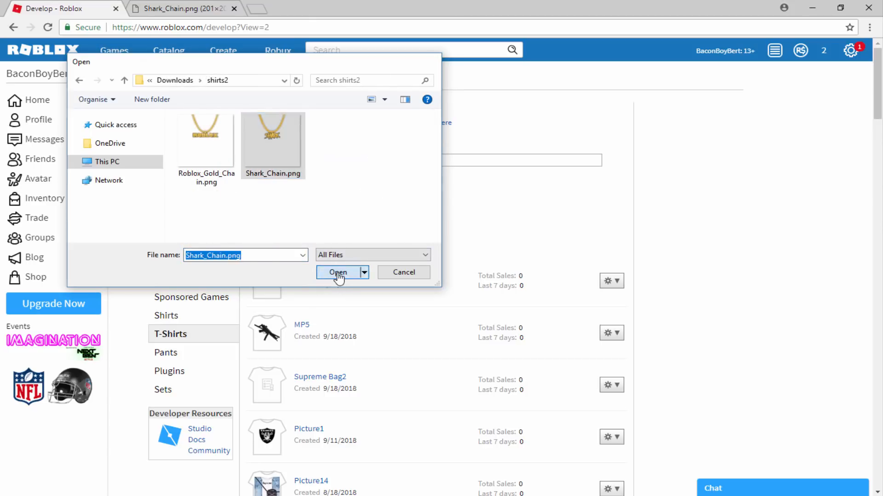
{"action": "left_click", "coordinate": [339, 273]}
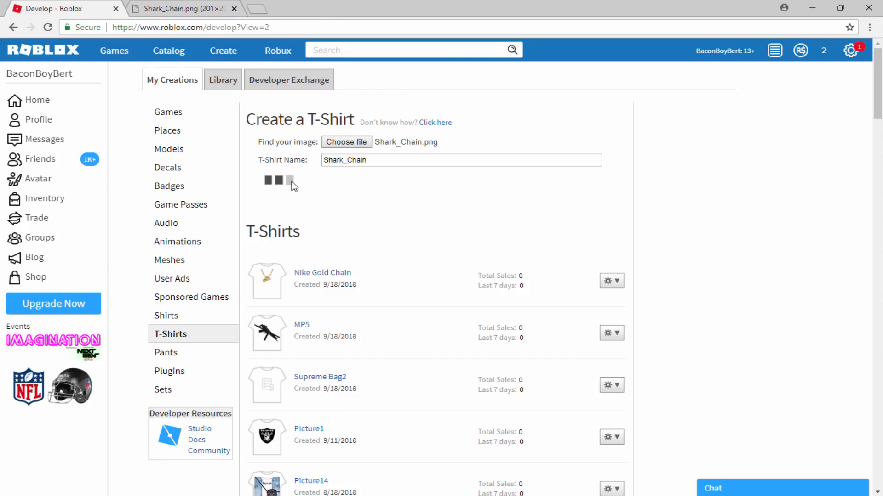
Step: Upload Roblox_Gold_Chain.png as a second T-shirt and go to the avatar editor
{"action": "left_click", "coordinate": [345, 142]}
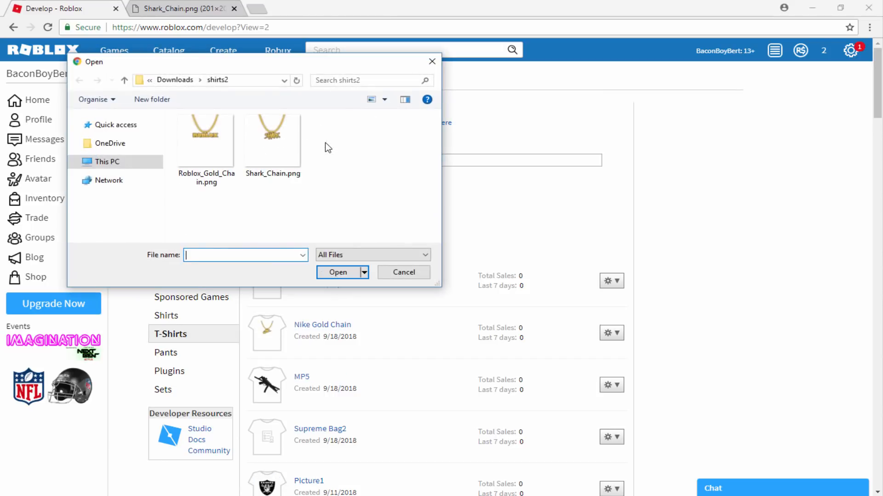
{"action": "left_click", "coordinate": [206, 138]}
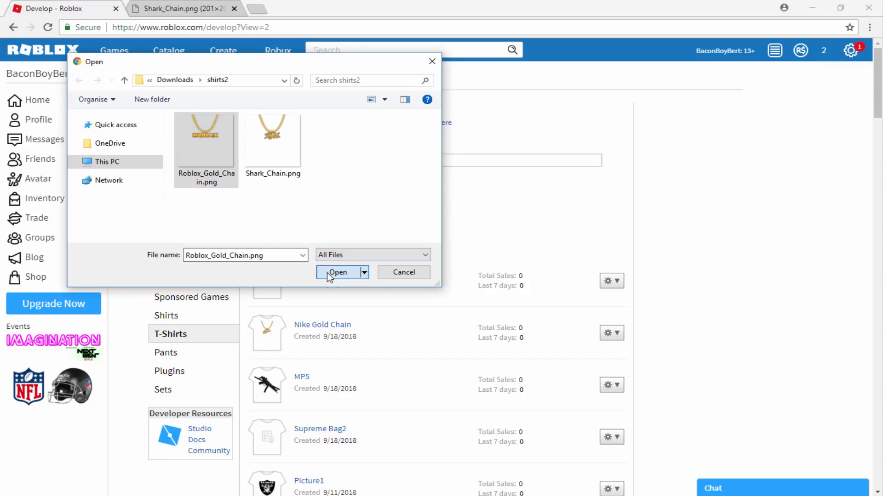
{"action": "left_click", "coordinate": [338, 271]}
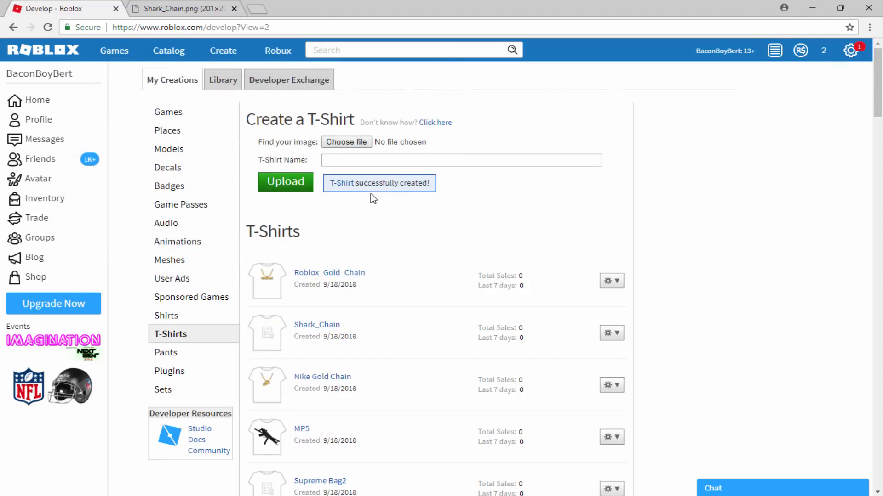
{"action": "left_click", "coordinate": [38, 178]}
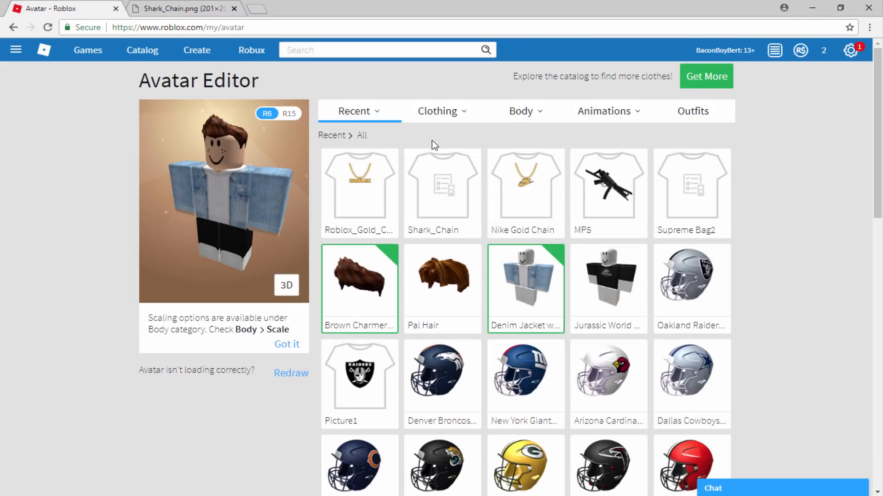
Step: Try on Shark_Chain, switch to Roblox_Gold_Chain, and preview the avatar in 3D
{"action": "left_click", "coordinate": [442, 192]}
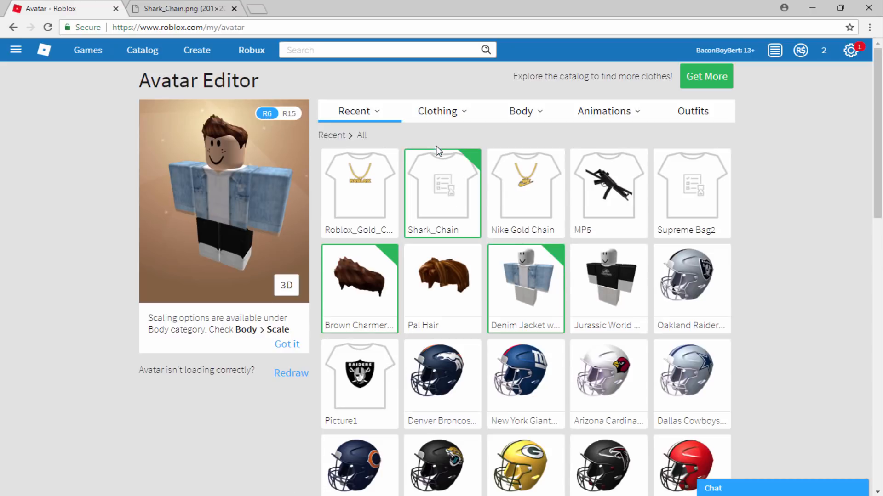
{"action": "mouse_move", "coordinate": [446, 166]}
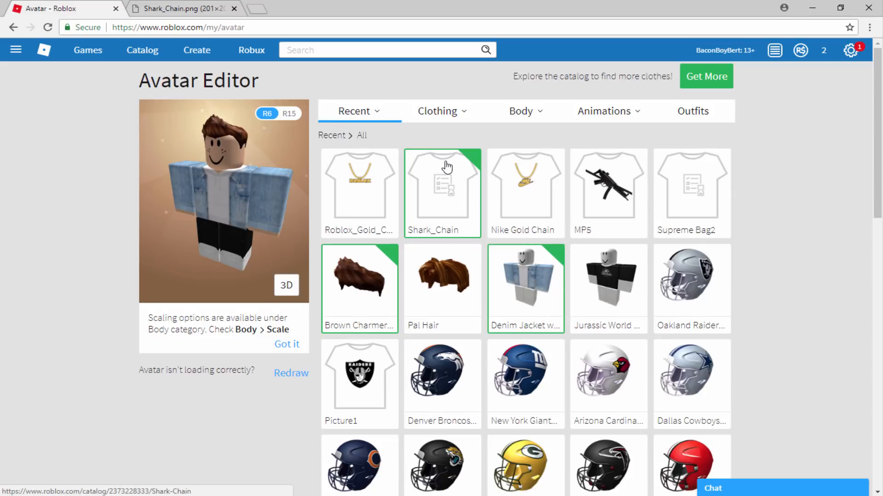
{"action": "left_click", "coordinate": [359, 193]}
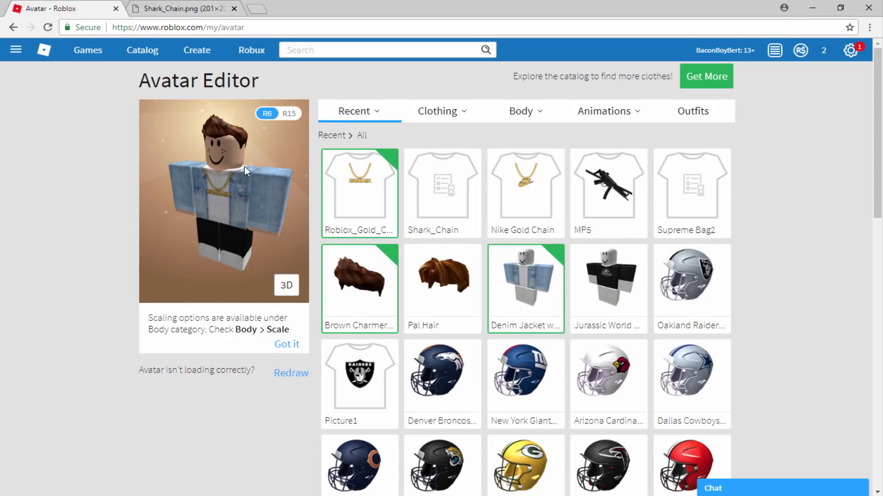
{"action": "mouse_move", "coordinate": [287, 284]}
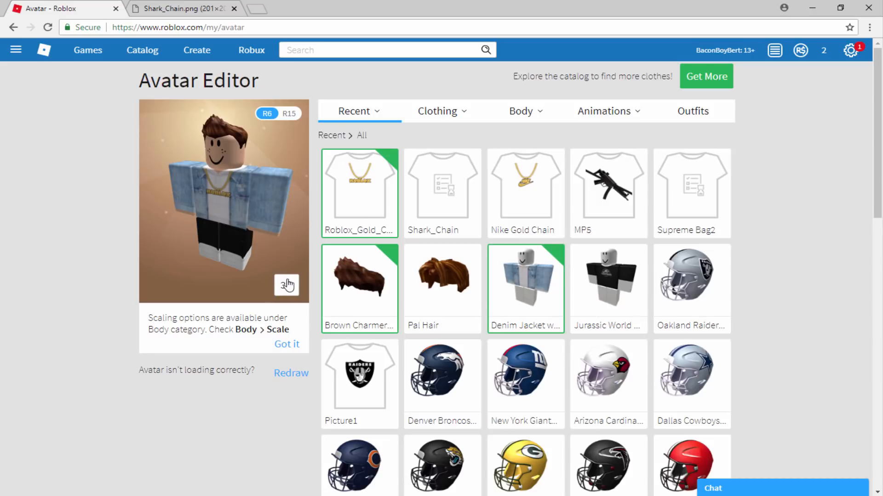
{"action": "left_click", "coordinate": [287, 285]}
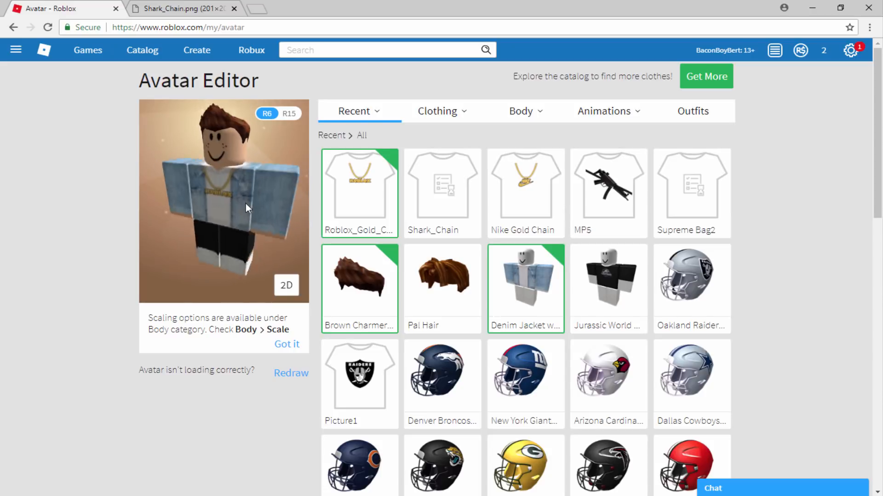
Step: Return to 2D, try Nike Gold Chain and MP5 shirts, then re-wear Roblox_Gold_Chain
{"action": "left_click", "coordinate": [286, 286]}
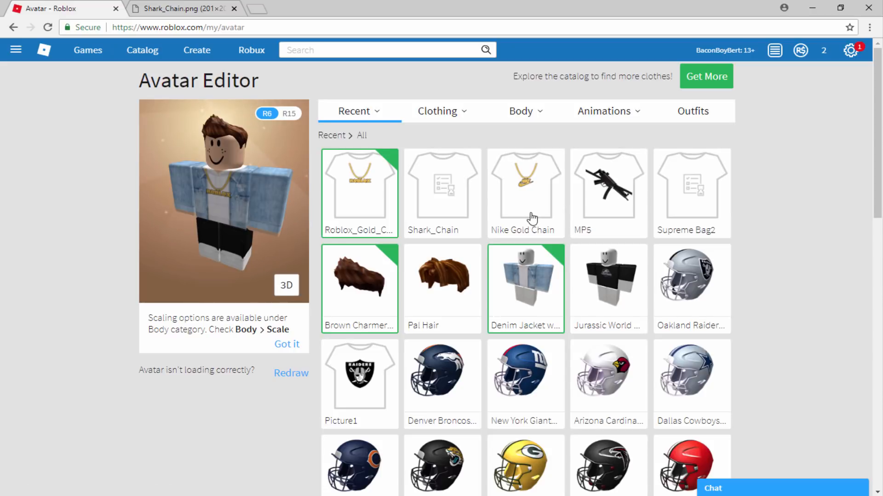
{"action": "left_click", "coordinate": [525, 191]}
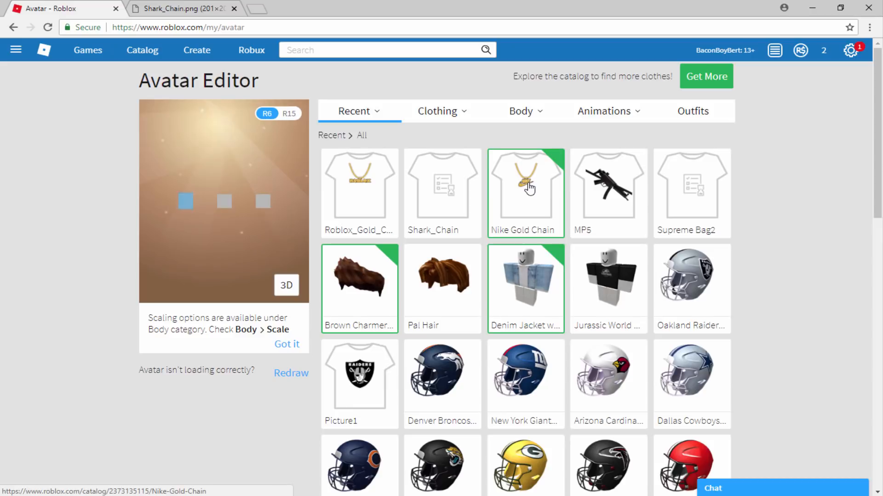
{"action": "left_click", "coordinate": [607, 193]}
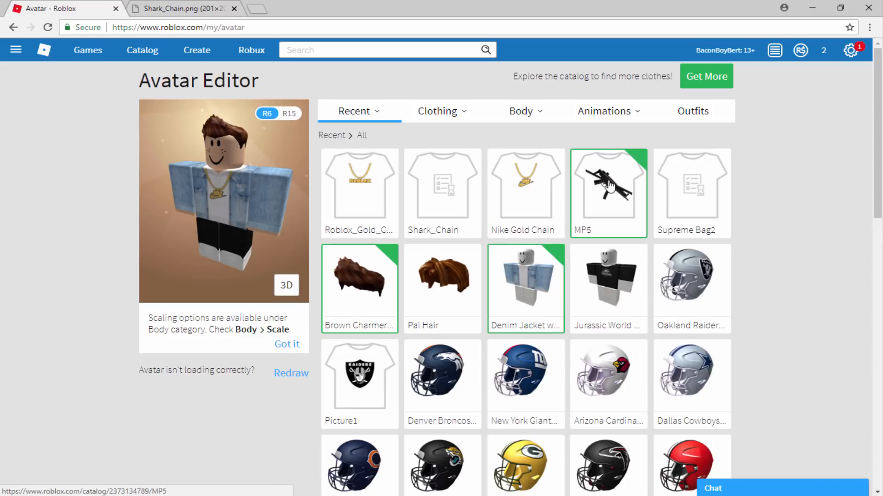
{"action": "left_click", "coordinate": [608, 193]}
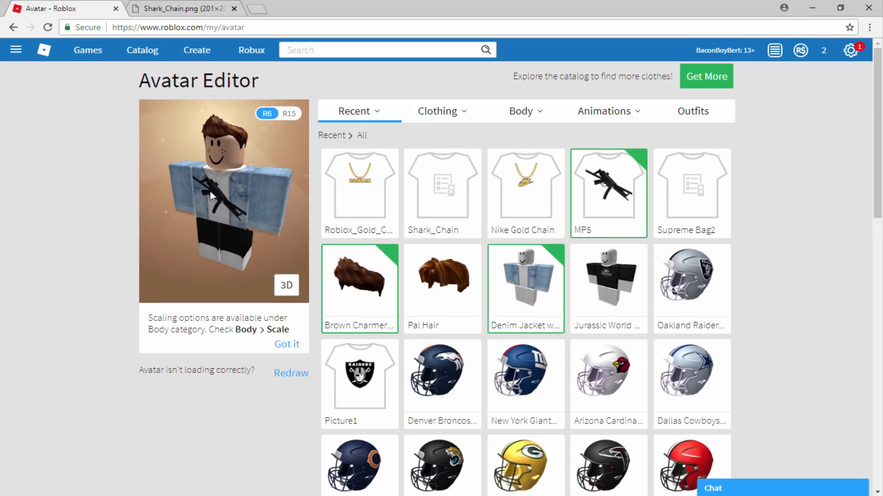
{"action": "mouse_move", "coordinate": [233, 200]}
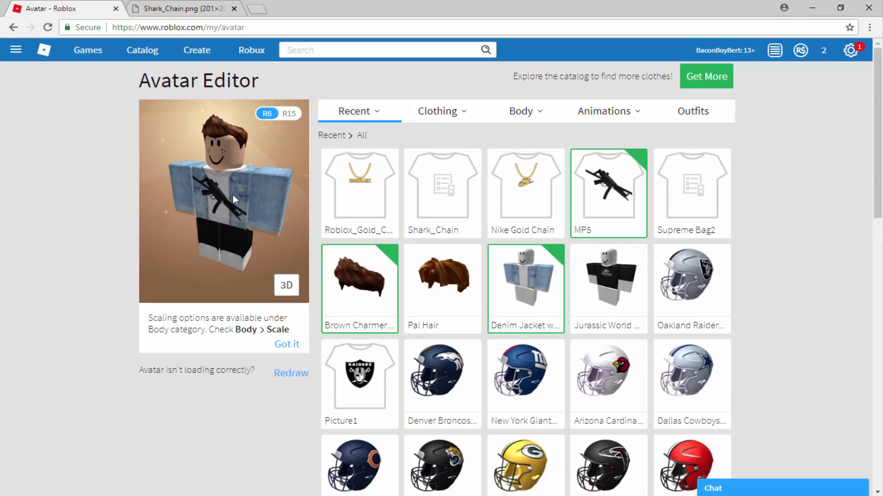
{"action": "mouse_move", "coordinate": [202, 177]}
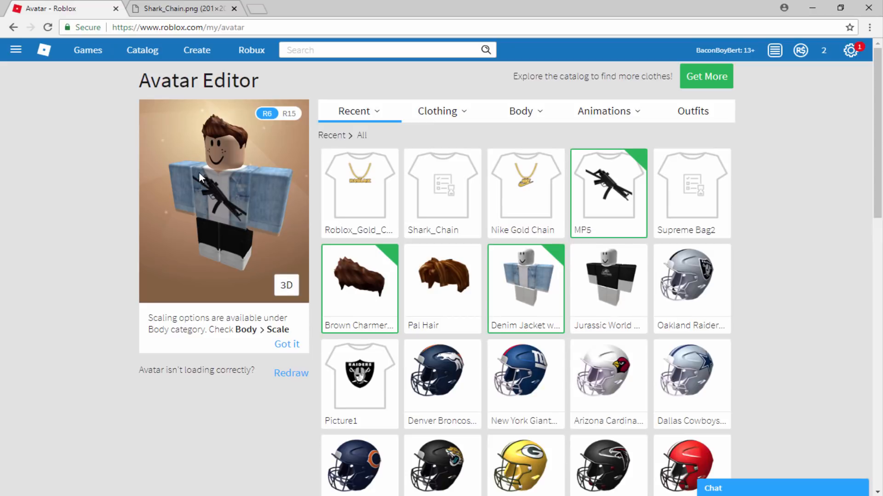
{"action": "left_click", "coordinate": [359, 191]}
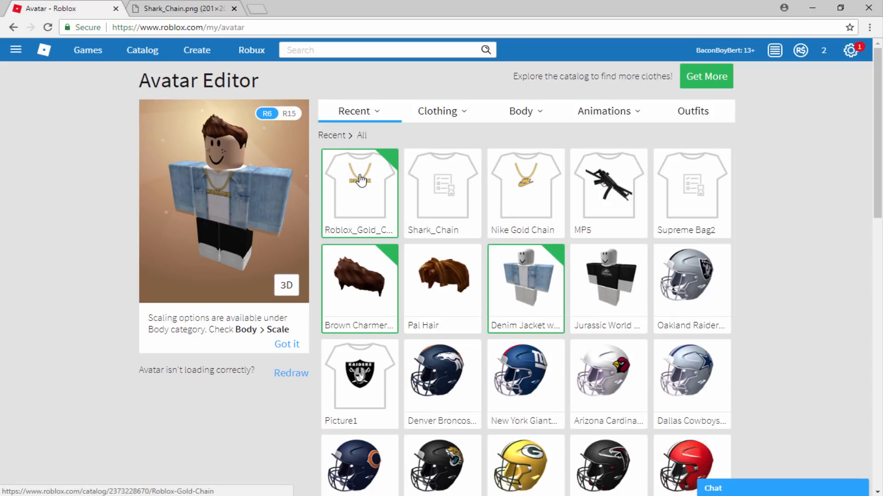